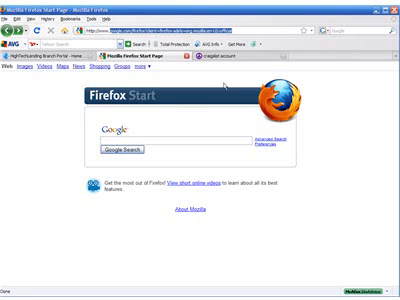
- Load the craigslist account log-in page with its email and password fields
{"action": "left_click", "coordinate": [200, 30]}
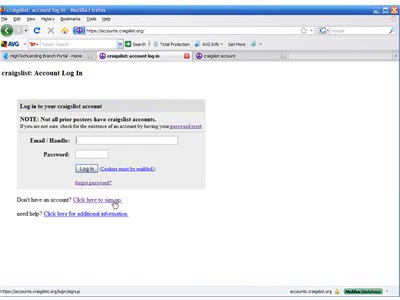
- Start the new-account signup and begin entering the email address ('joh')
{"action": "left_click", "coordinate": [130, 202]}
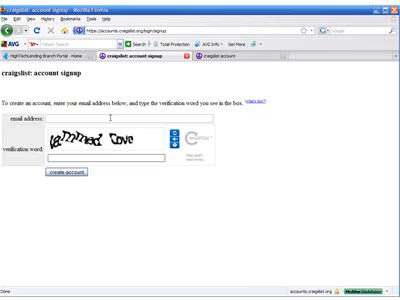
{"action": "type", "text": "joh"}
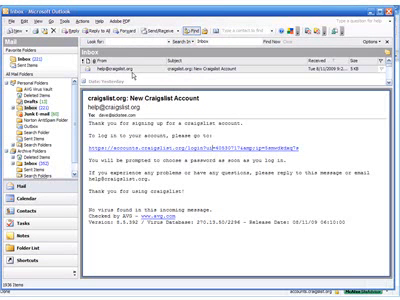
{"action": "mouse_move", "coordinate": [238, 78]}
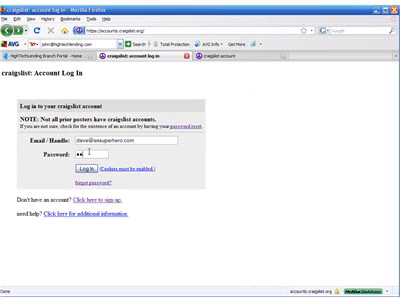
- Enter the account password alongside the email, ready to log in
{"action": "type", "text": "•••••"}
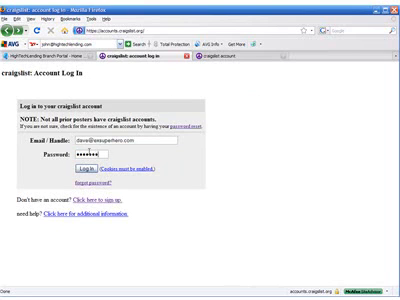